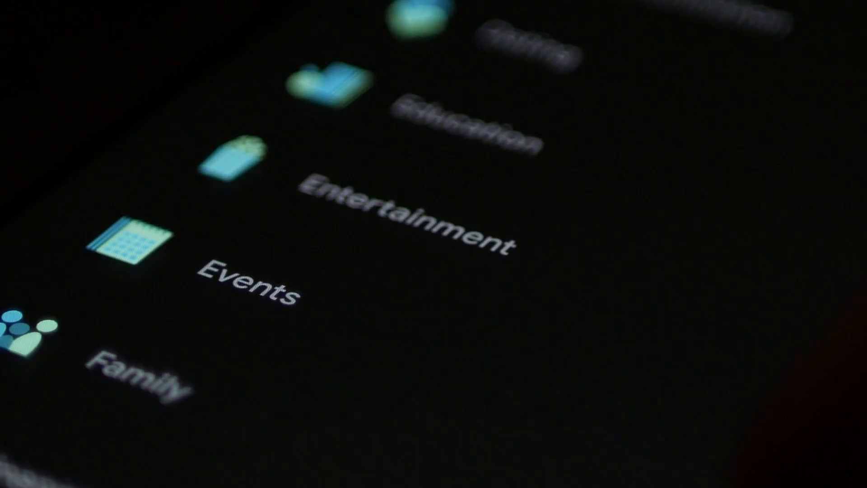
- Review Facebook's granted permissions from its App info page under Apps
scroll(down, 3)
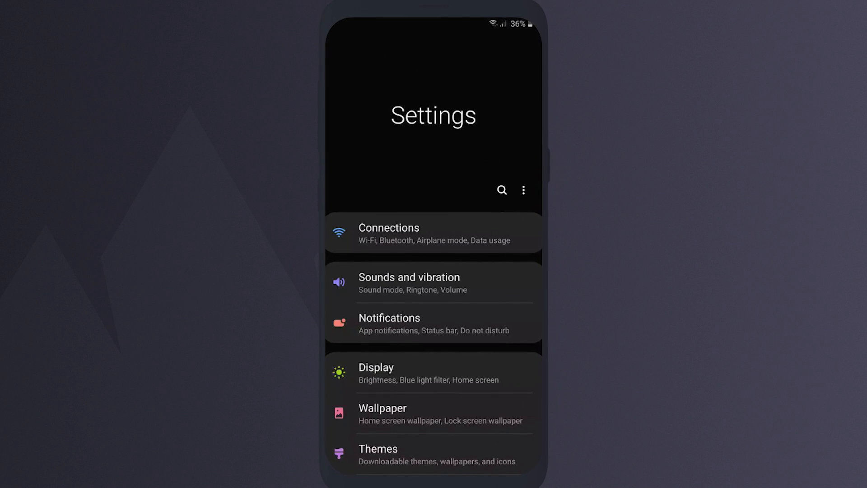
scroll(down, 3)
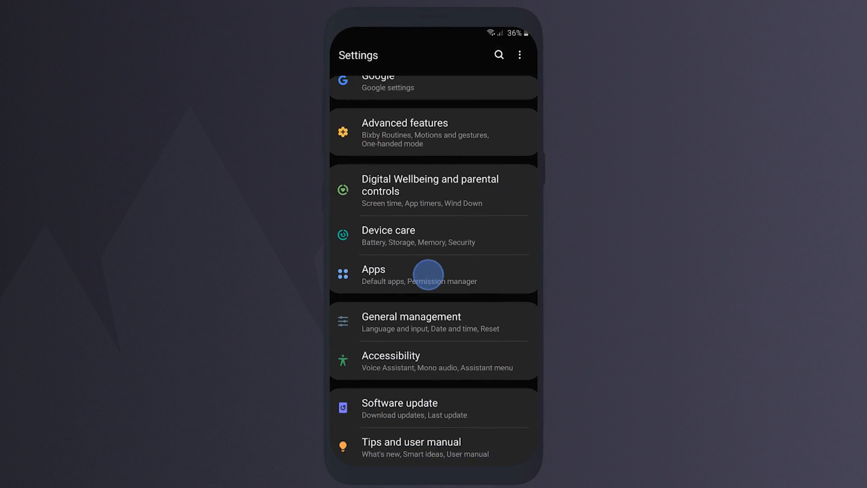
click(419, 275)
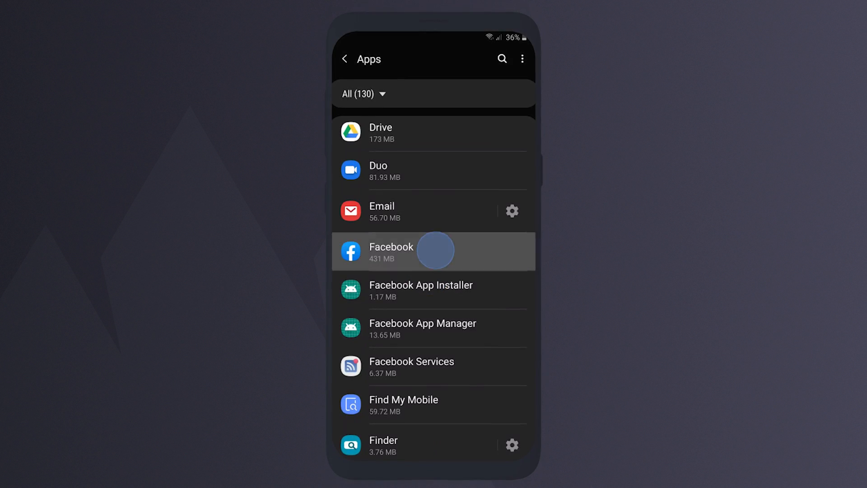
click(391, 251)
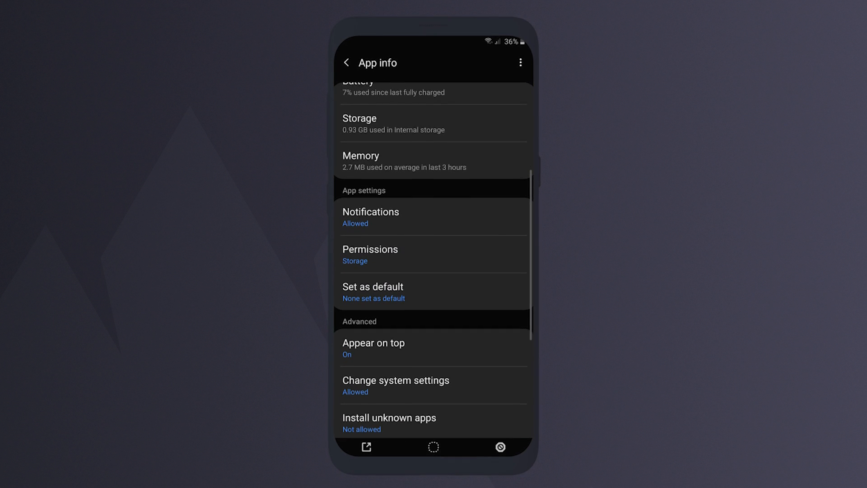
click(371, 250)
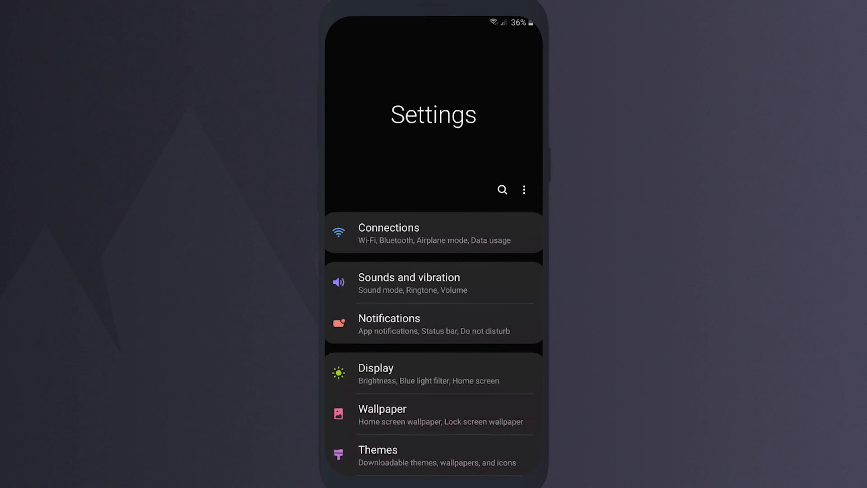
scroll(down, 3)
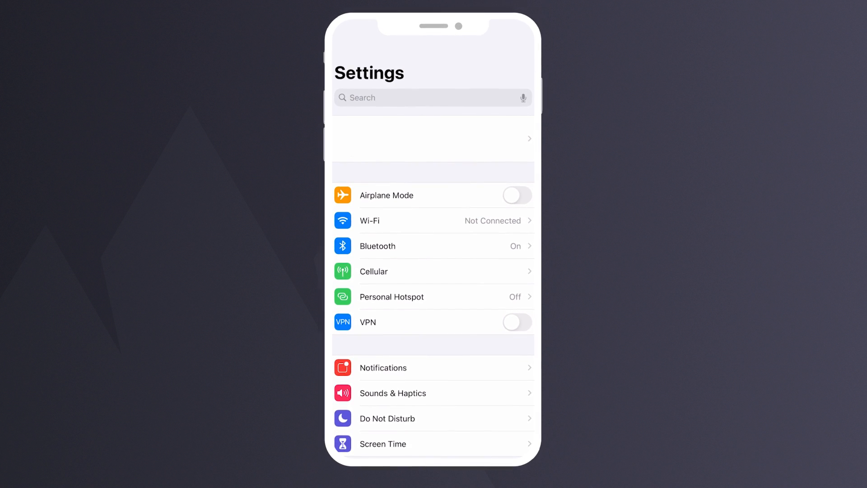
- View Contacts access under Privacy, showing Instagram, Signal and WhatsApp allowed
scroll(down, 3)
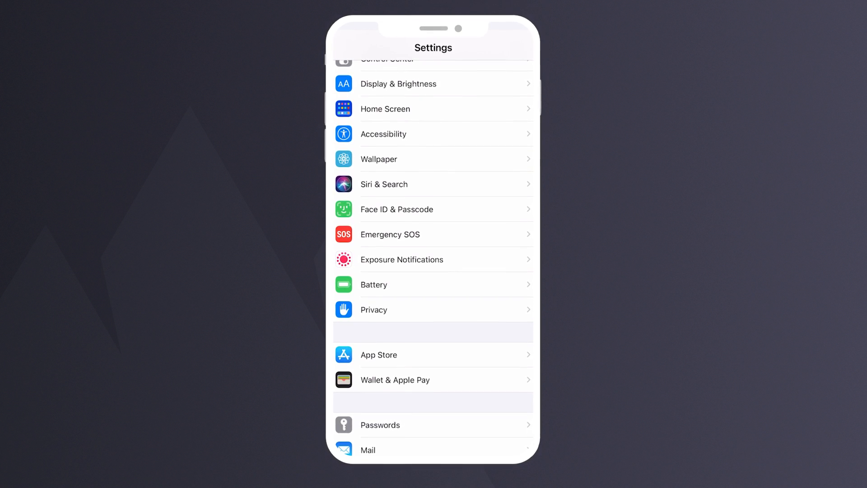
click(374, 309)
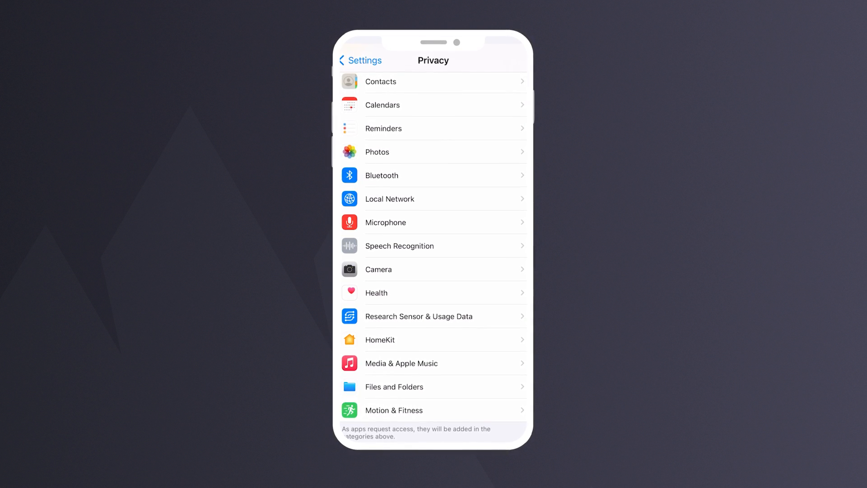
click(433, 81)
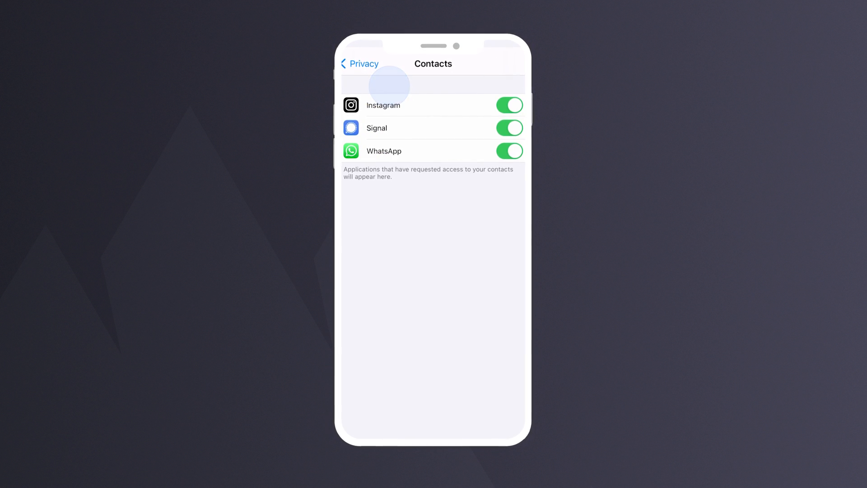